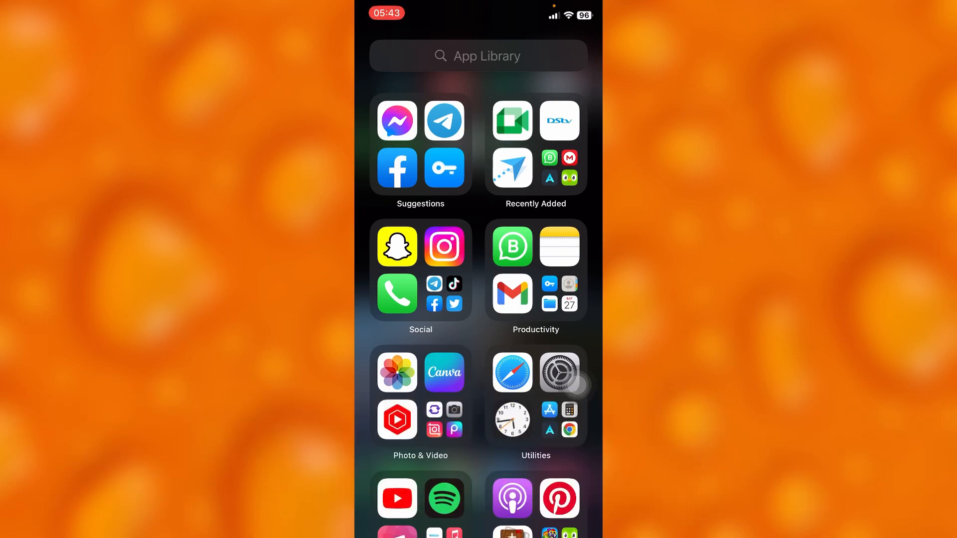
- Launch Instagram from the App Library and reach the amazingplacesfyp profile page
click(443, 246)
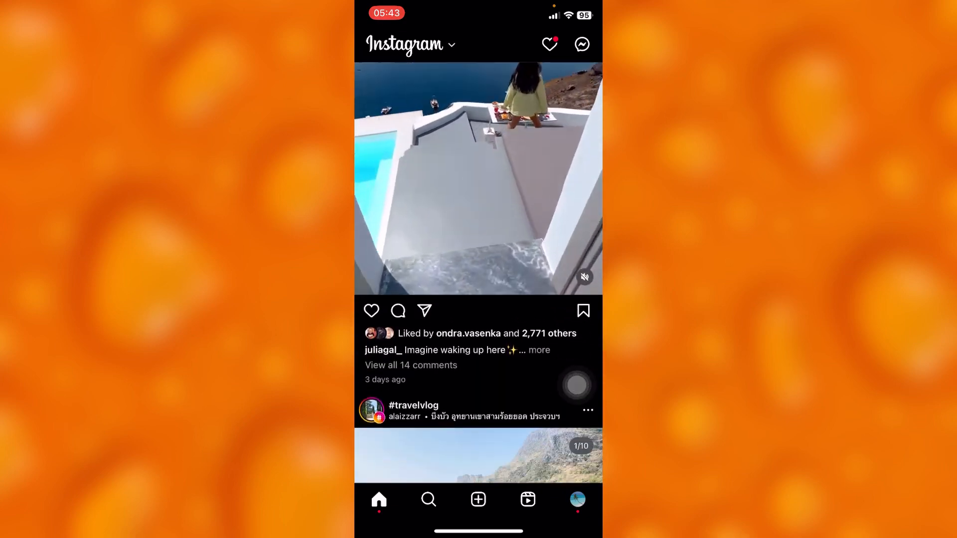
scroll(down, 3)
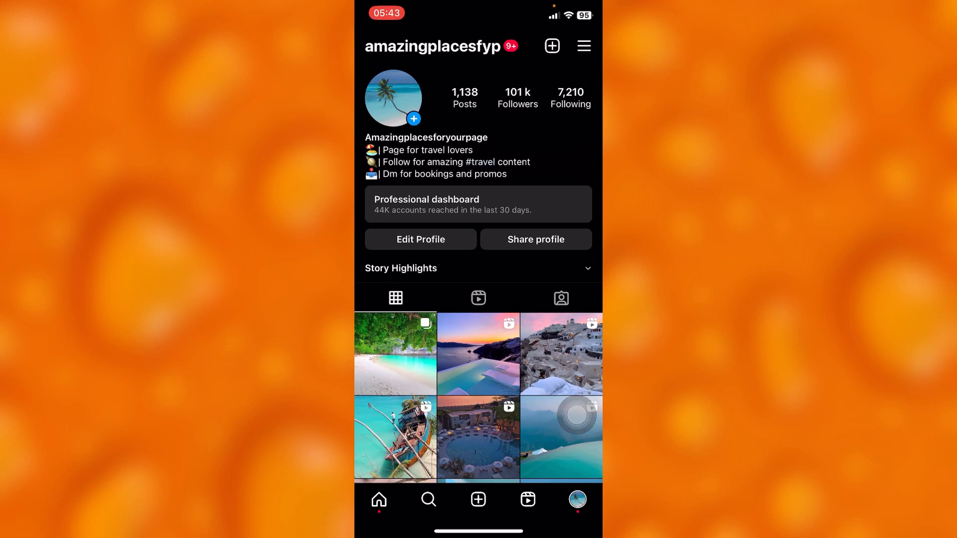
- Bring up the Edit Profile form from the profile page
click(402, 248)
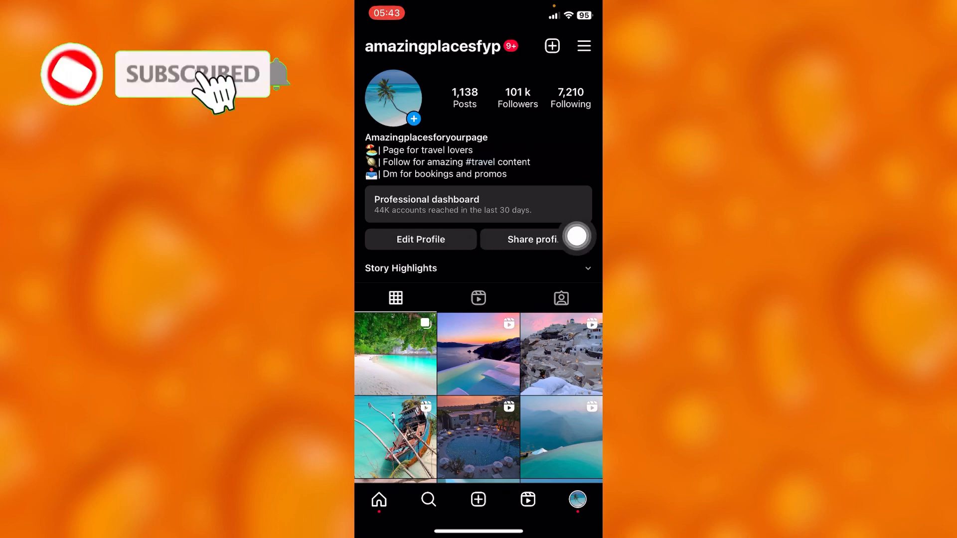
click(419, 239)
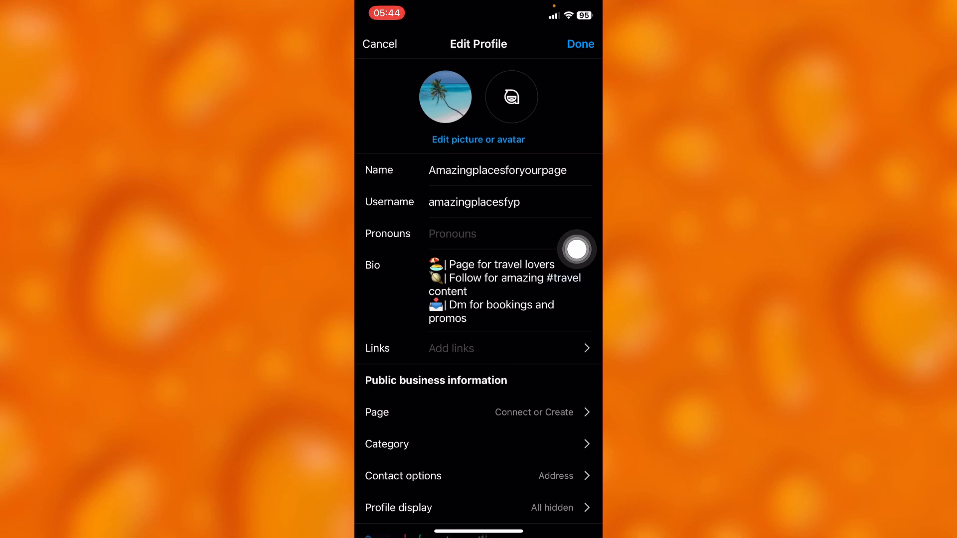
- Enter the Username editor showing the current handle amazingplacesfyp
click(475, 203)
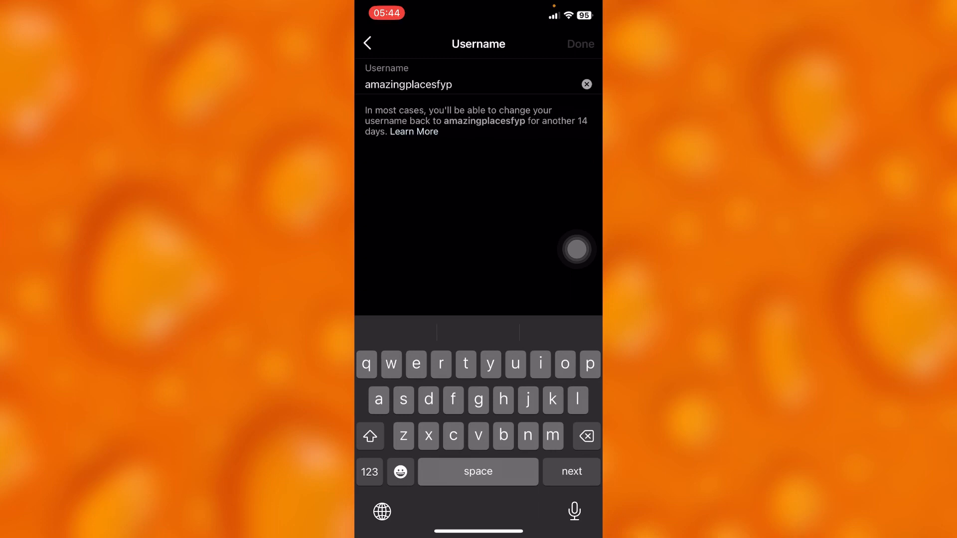
- Back out of the Username editor unchanged and select the Name row
click(368, 43)
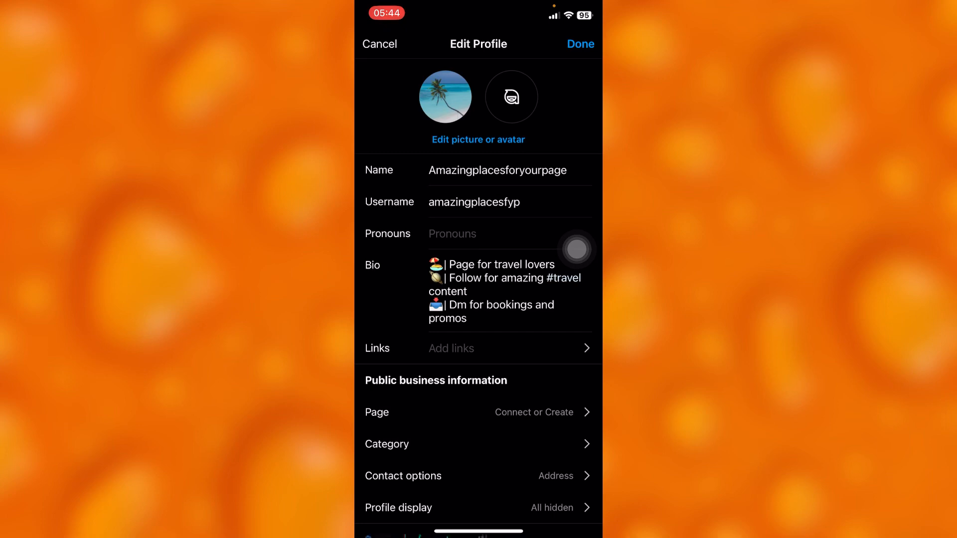
click(497, 169)
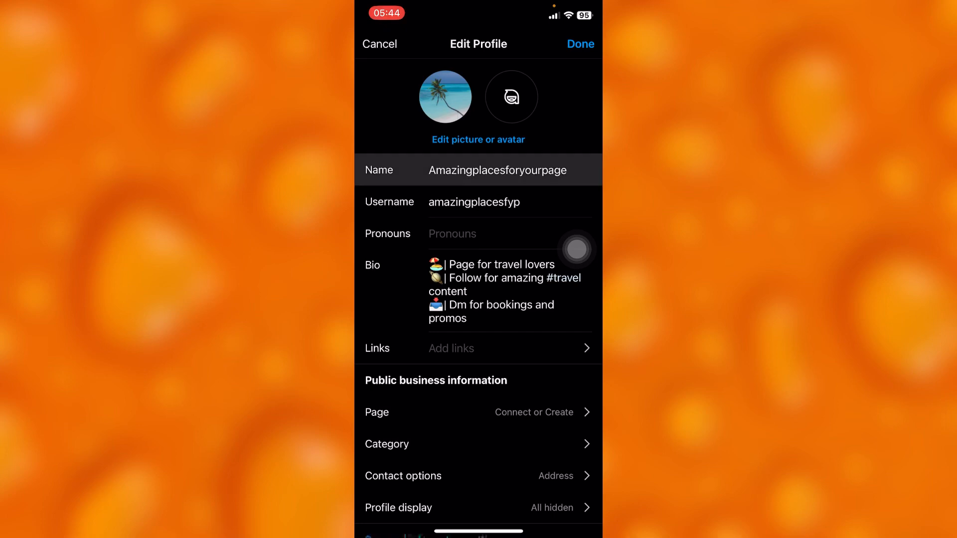
- View the Name editor for Amazingplacesforyourpage, then exit without changes to the profile page
click(496, 170)
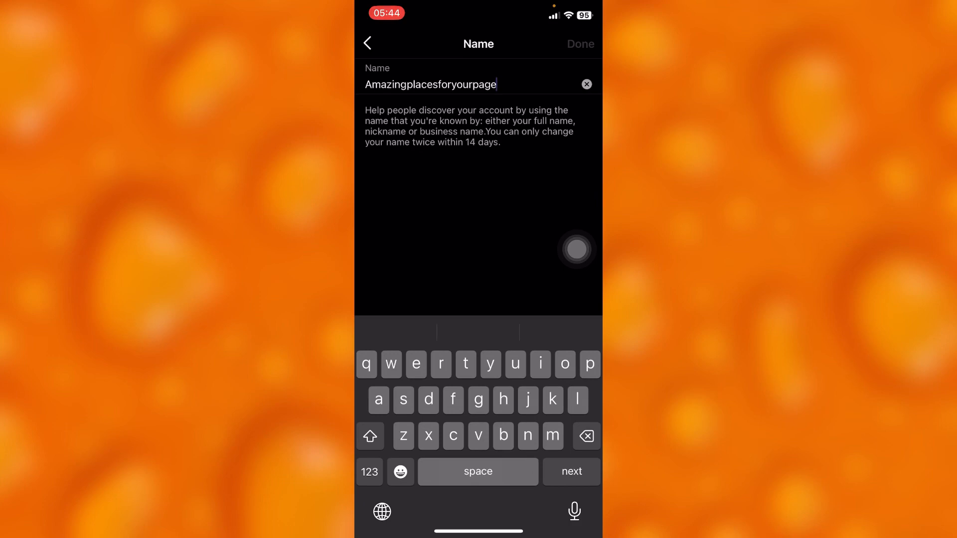
click(580, 43)
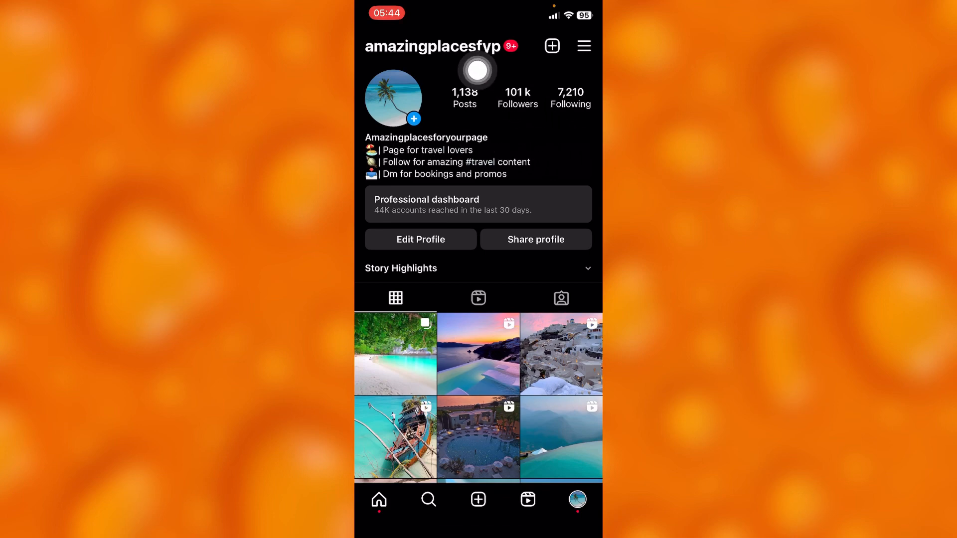
mouse_move(558, 150)
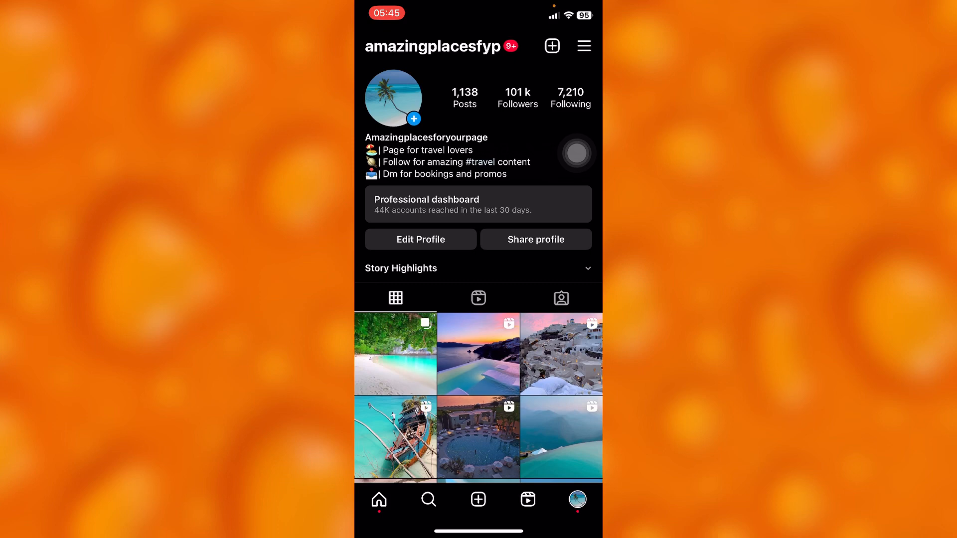
- Reopen the Edit Profile form and scroll through its Name, Username and bio fields
click(421, 240)
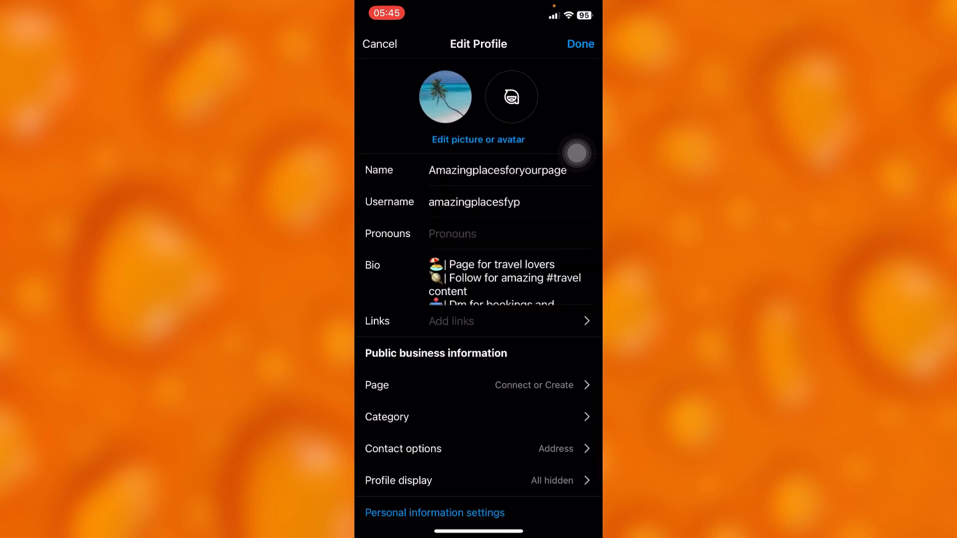
scroll(down, 3)
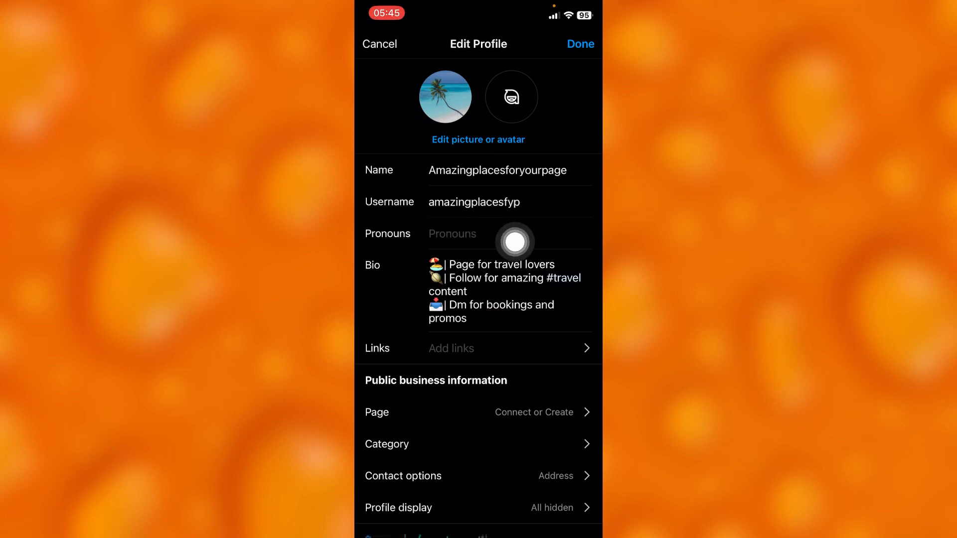